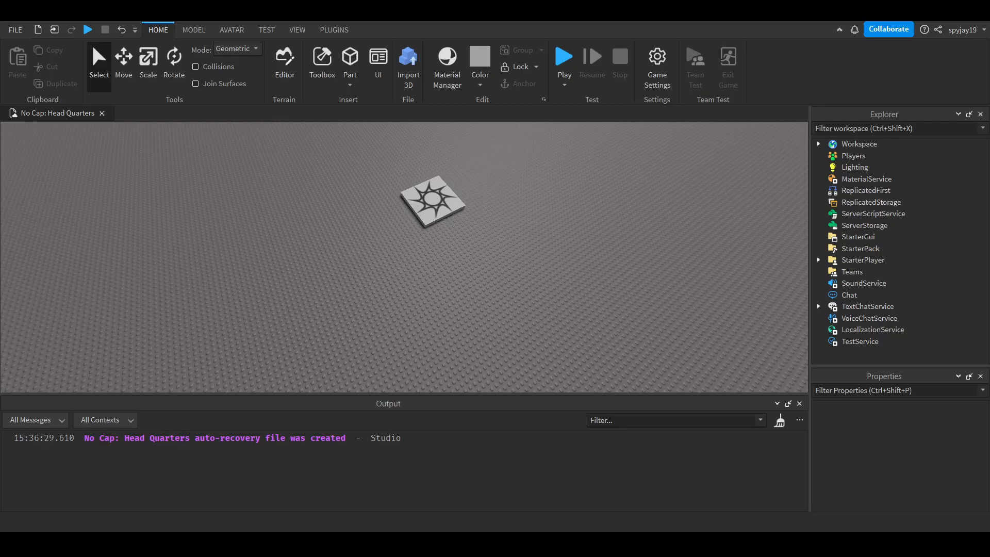
mouse_move(785, 163)
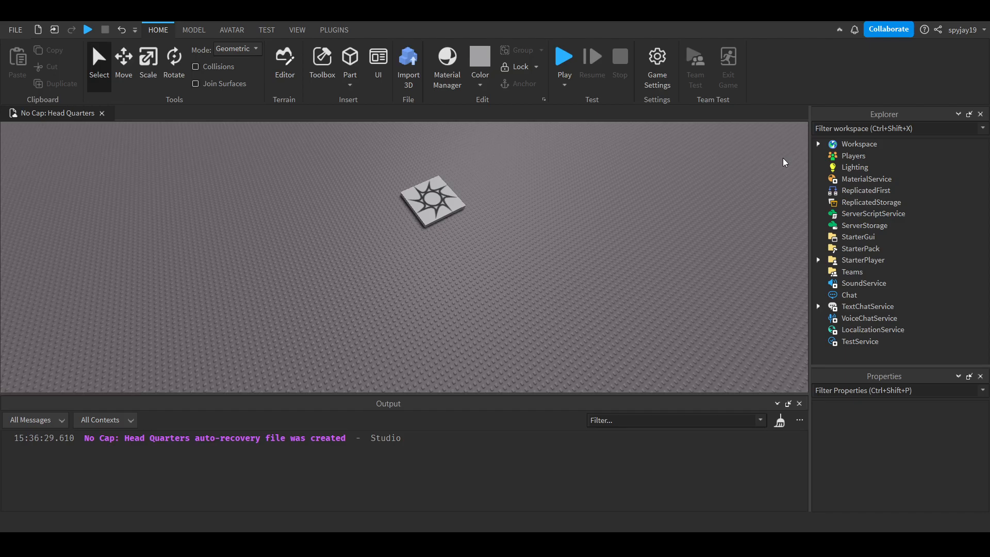
mouse_move(724, 245)
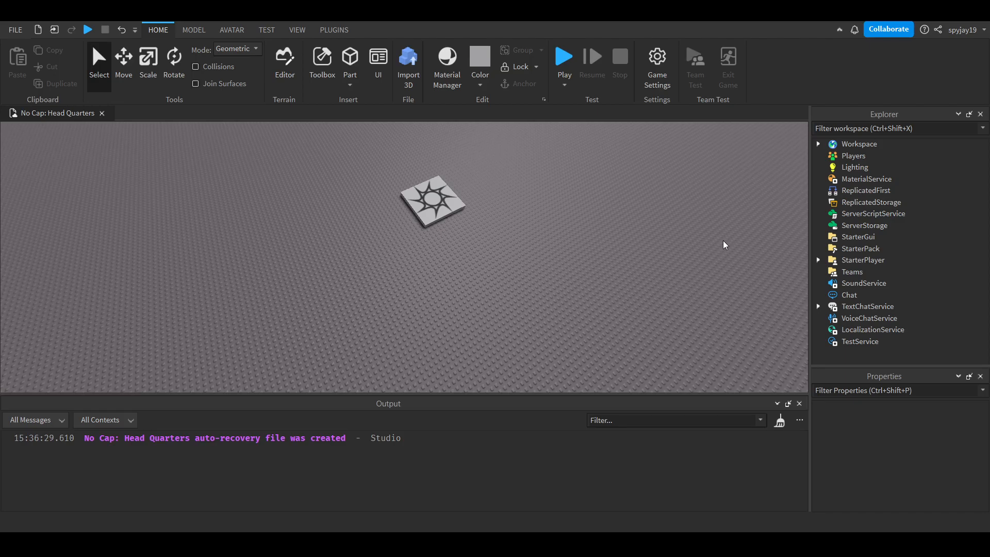
Step: Insert a new Script into ServerScriptService and rename it KickScript
left_click(873, 214)
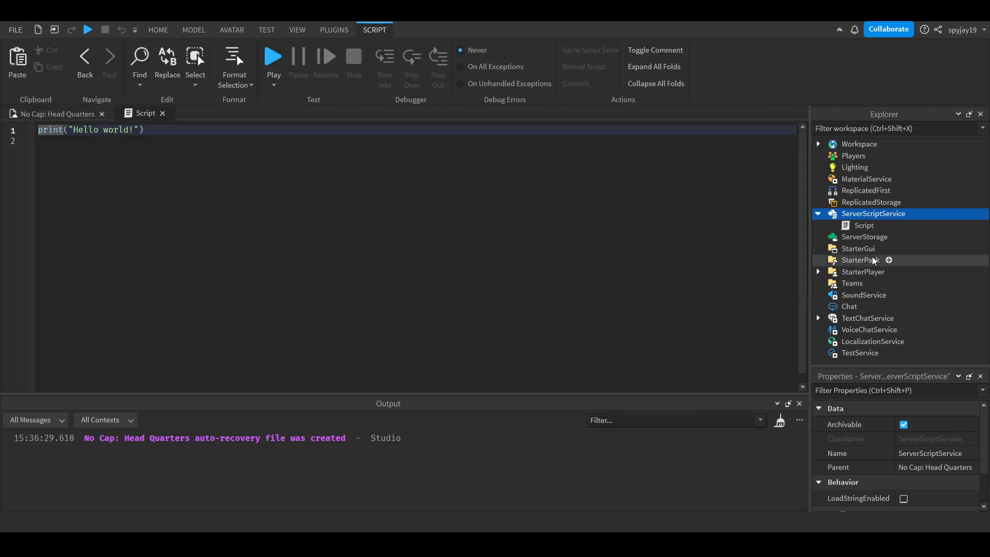
left_click(863, 225)
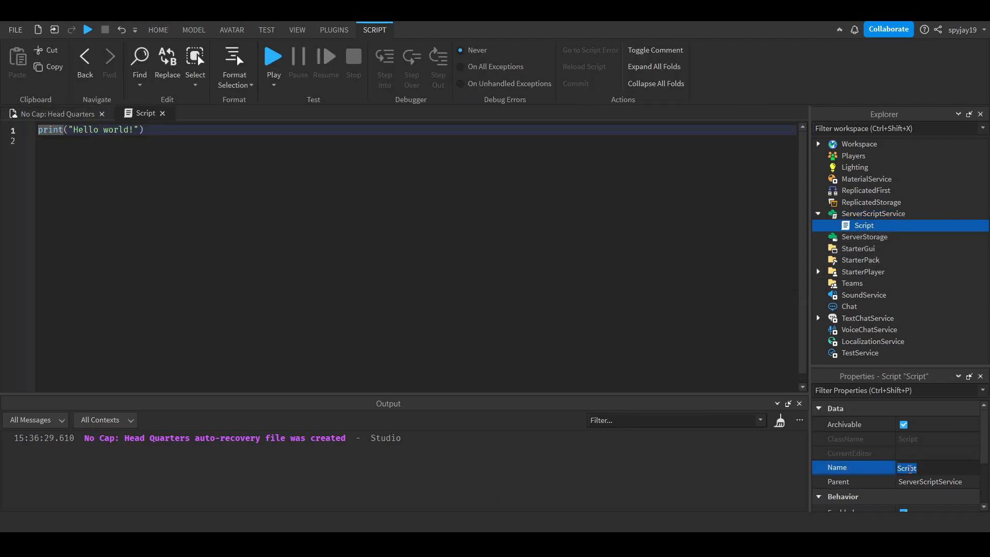
type("KickScript")
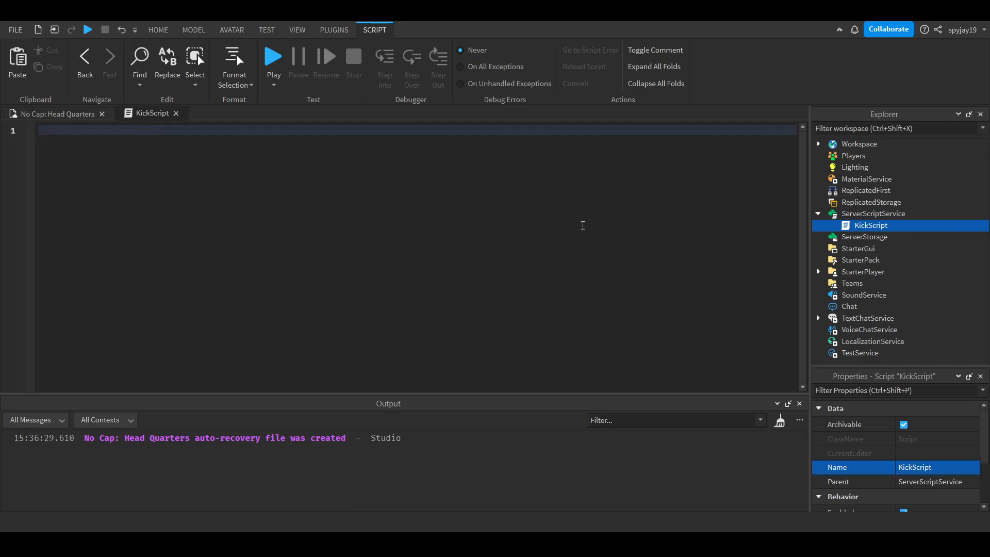
Step: Write game.Players.PlayerAdded:Connect(function(plr) with a nested plr.Chatted:Connect(function(msg) handler
type("game.Players.")
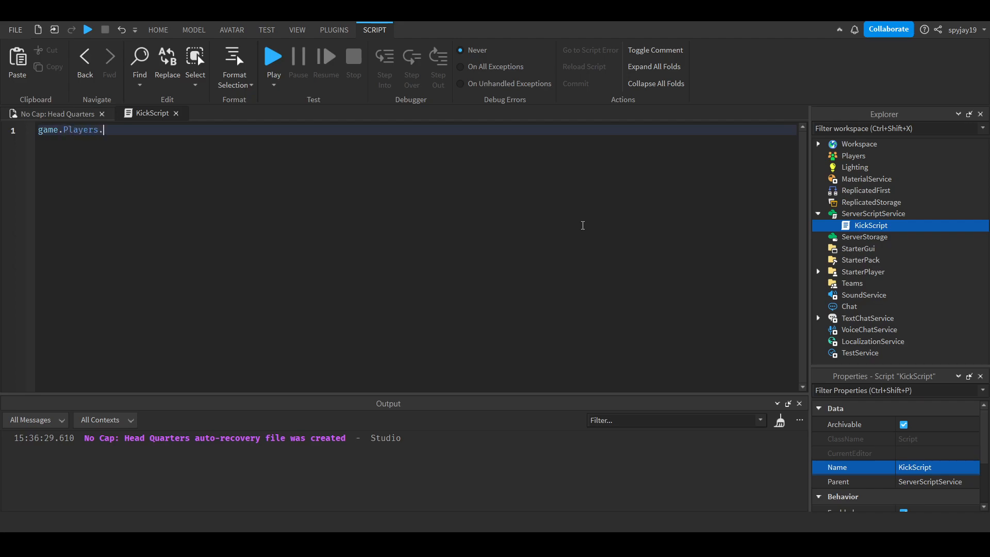
type("PlayerAdded:Connect(function")
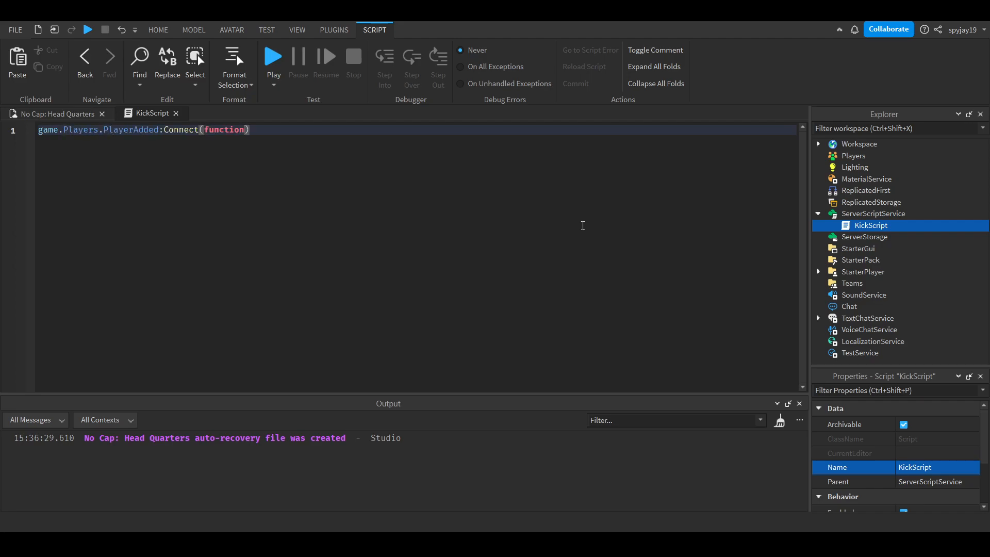
type("plr")
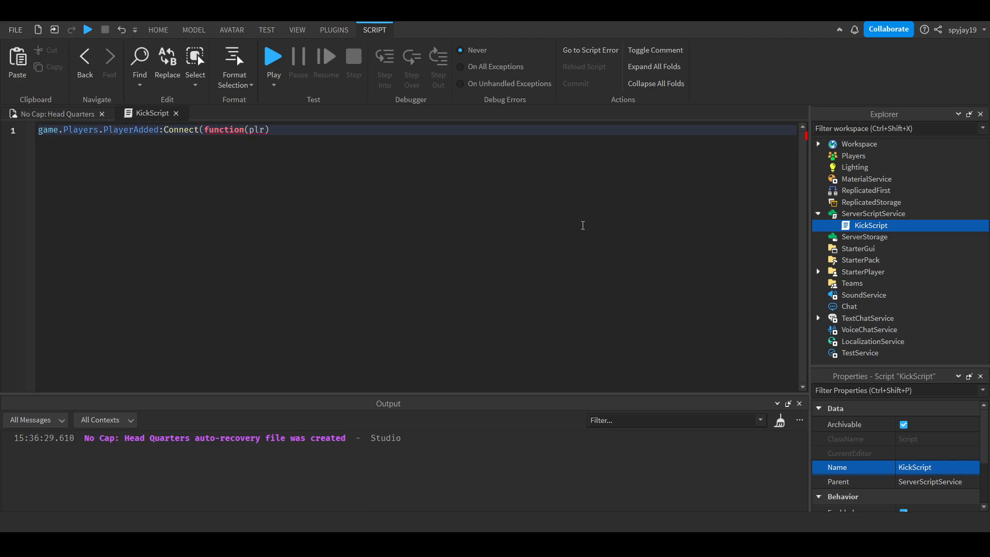
type("p")
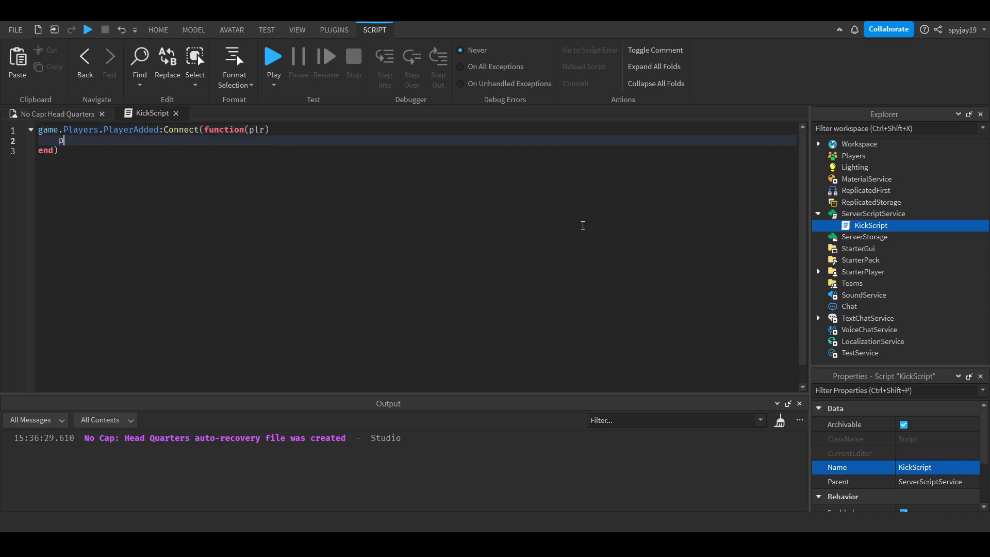
type("lr.C")
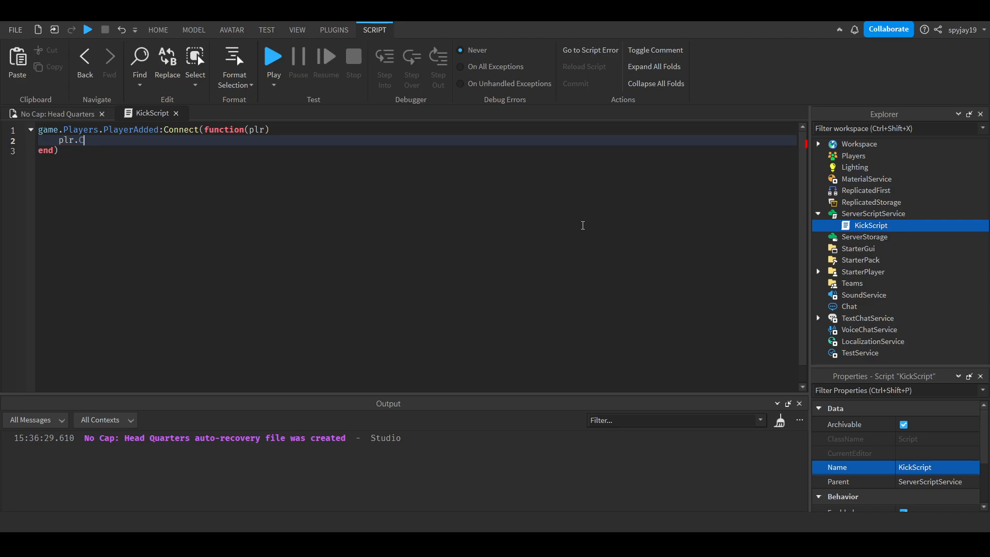
type("hatted:Connect(function(")
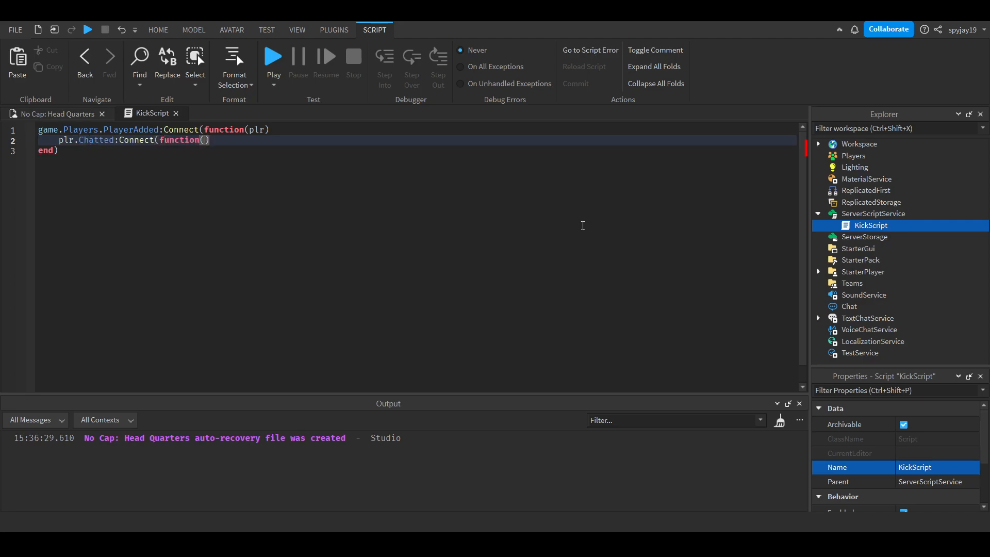
type("msg")
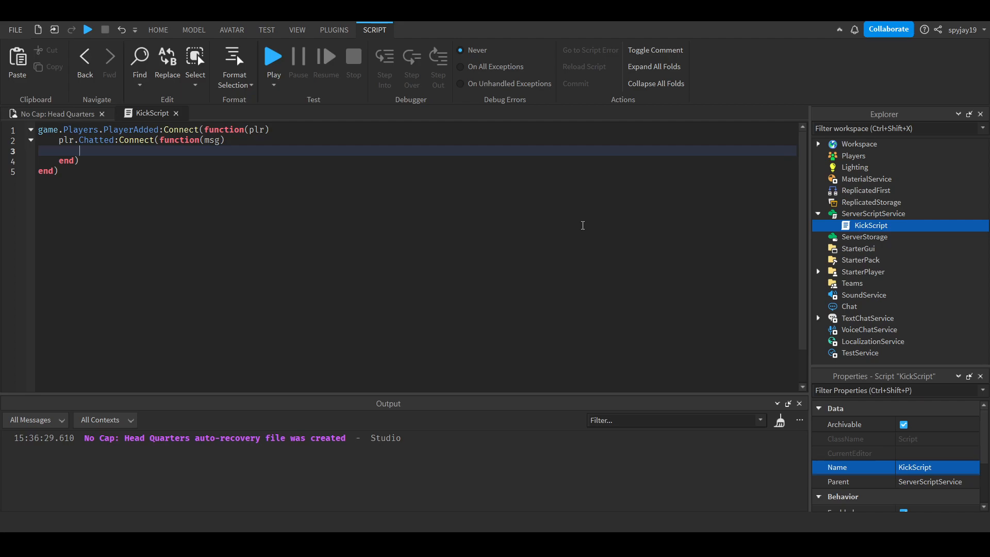
mouse_move(565, 213)
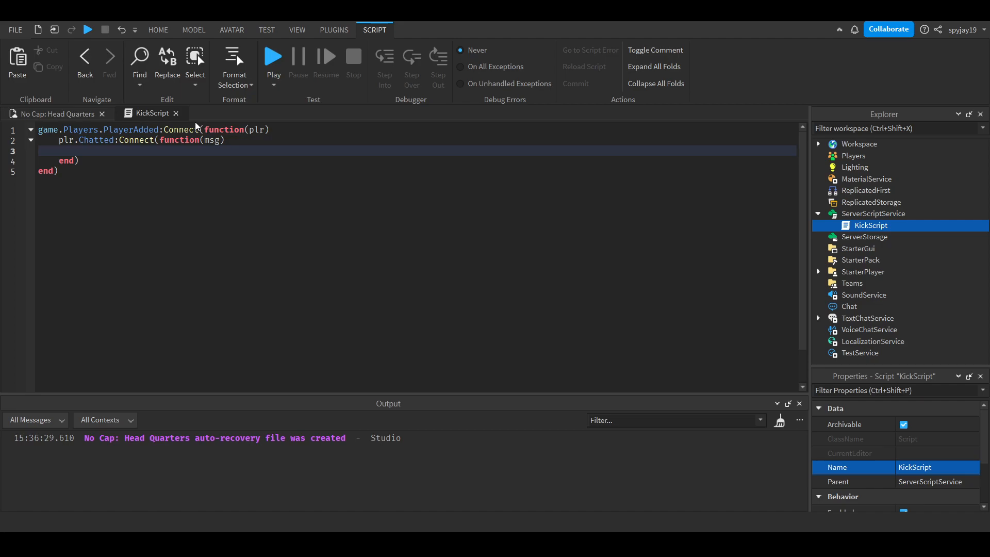
Step: Add local SplitMessage = string.split(msg, ";kick") inside the Chatted handler
type("local")
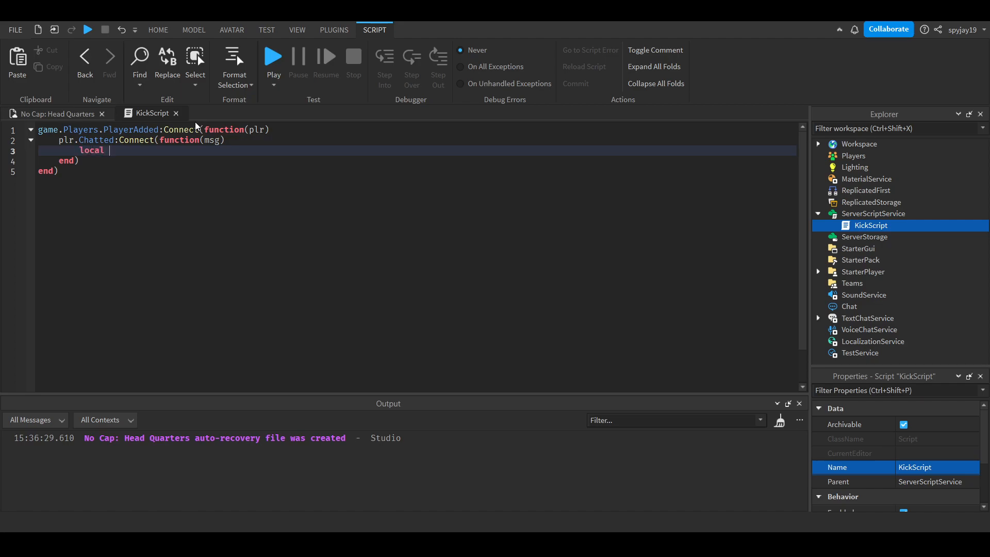
type("S")
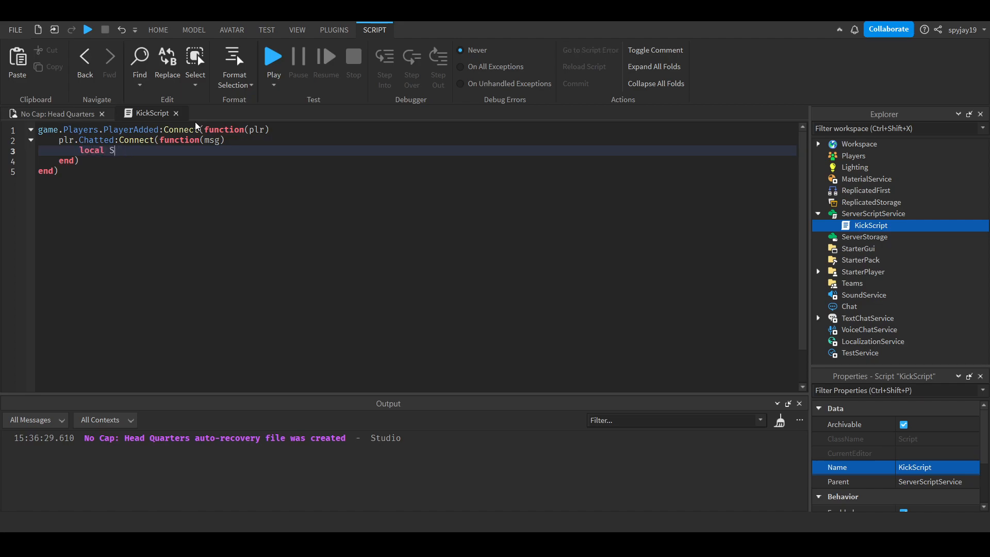
type("plitMessage")
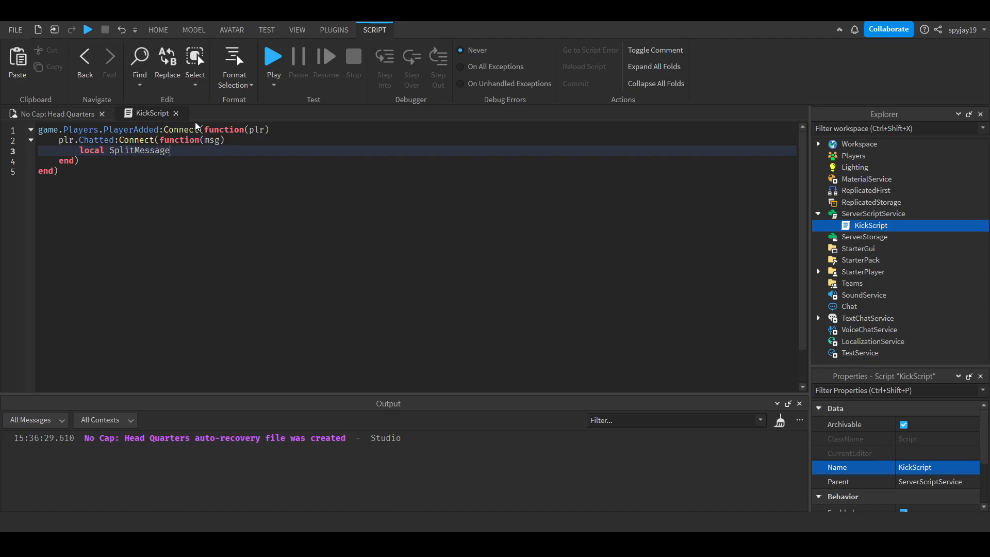
type("= string.spl")
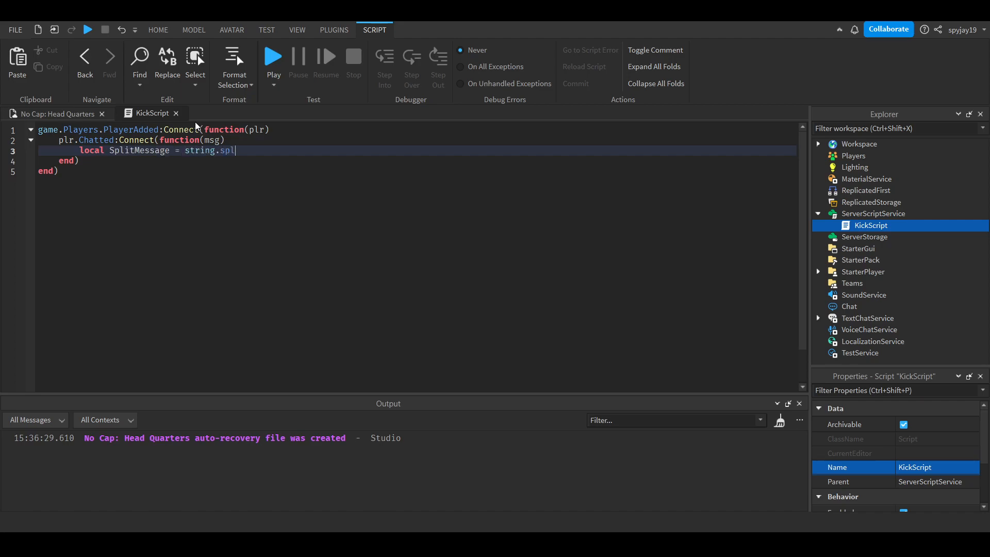
type("it()")
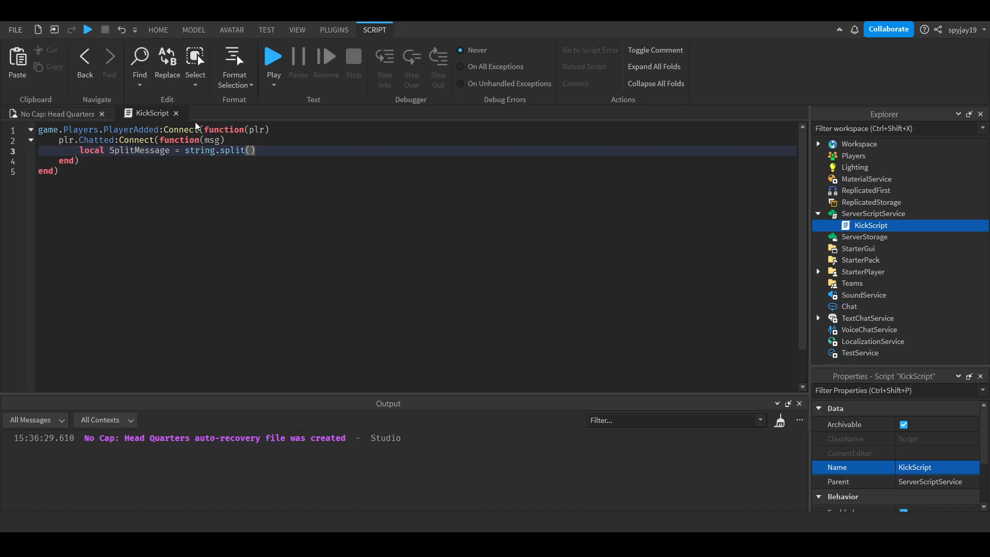
type("msg, \";v")
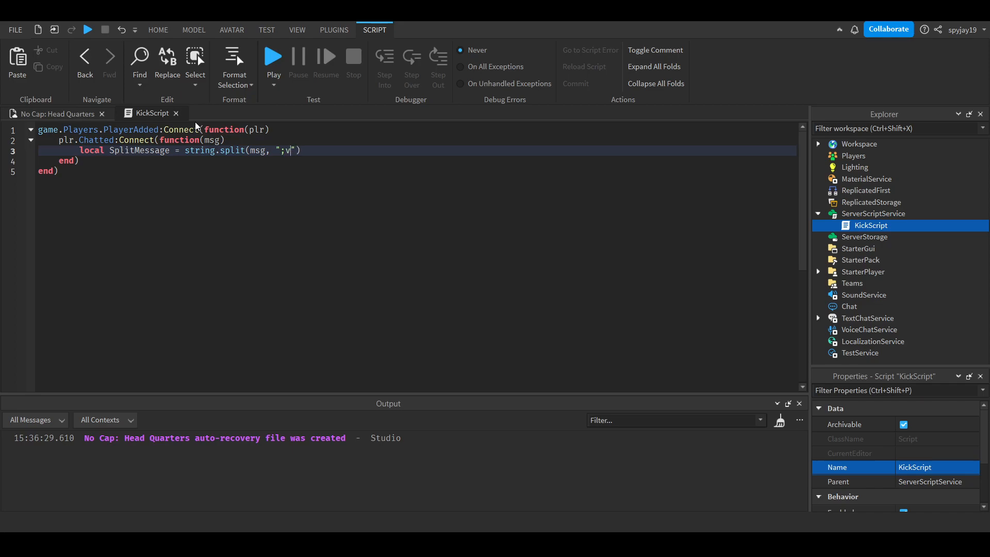
type("k")
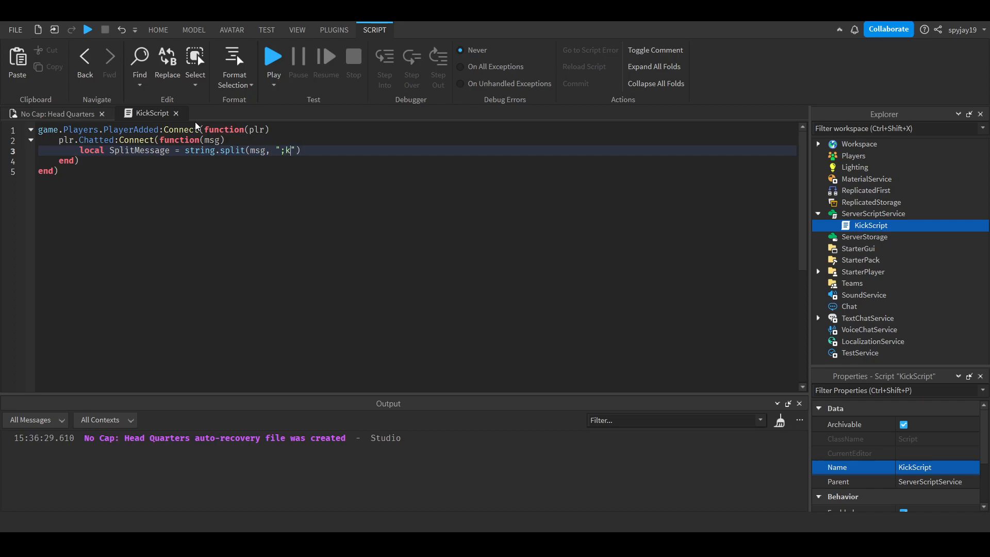
type("ick")
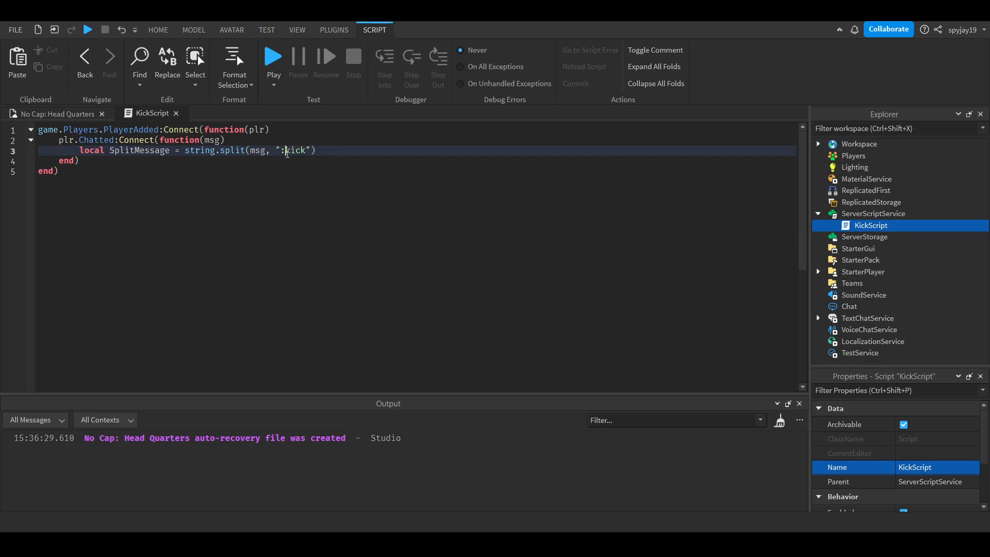
key("Backspace")
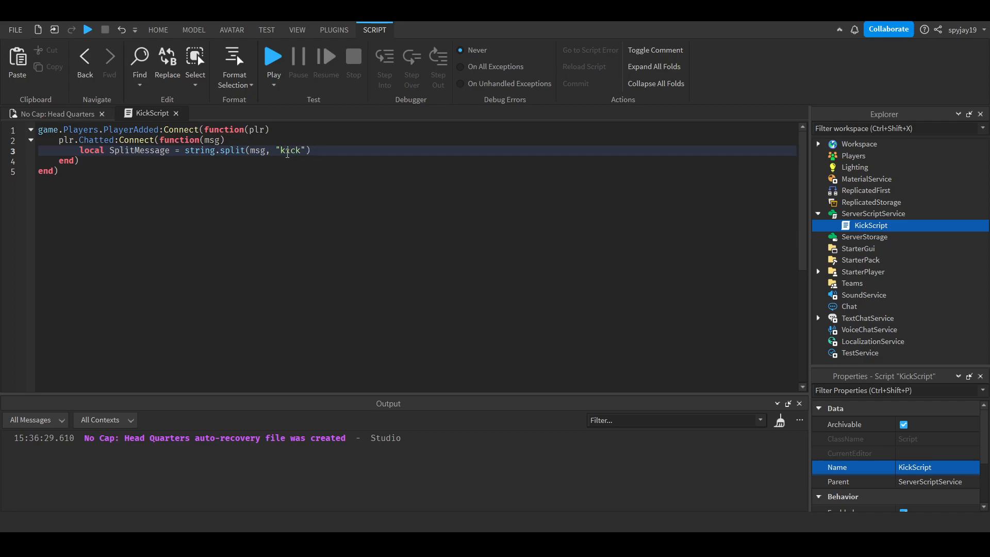
type(";")
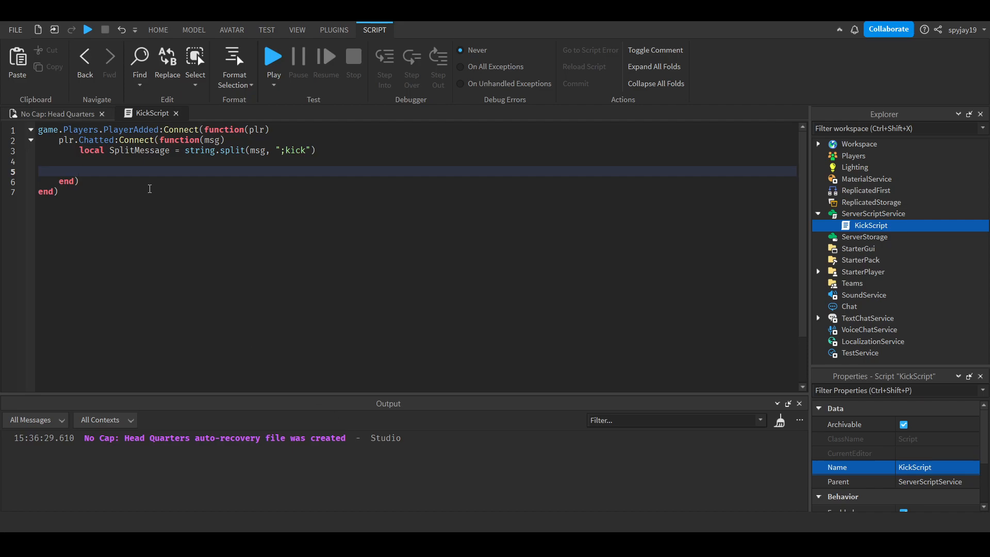
Step: Write the condition if SplitMessage[1] == "" then below SplitMessage
type("if")
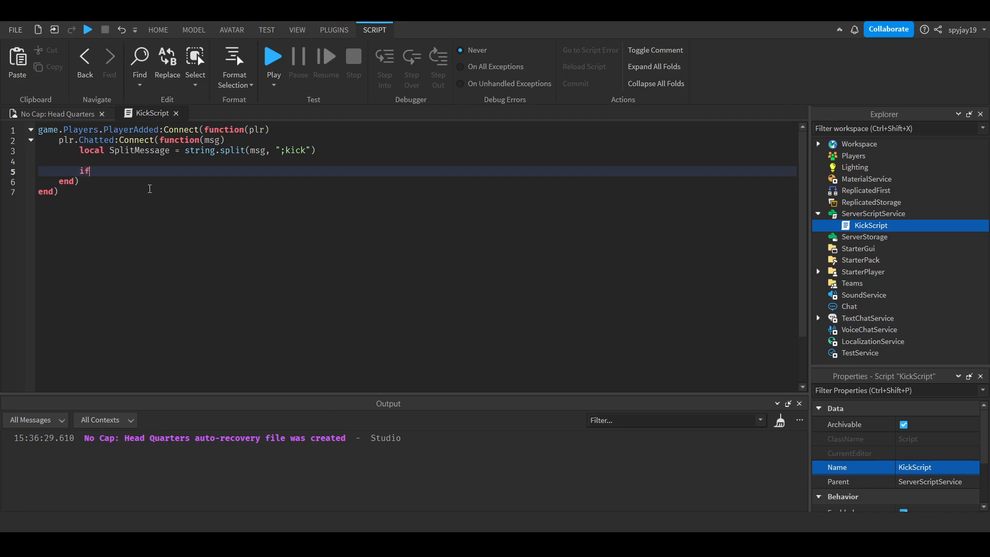
type("SplitMessage")
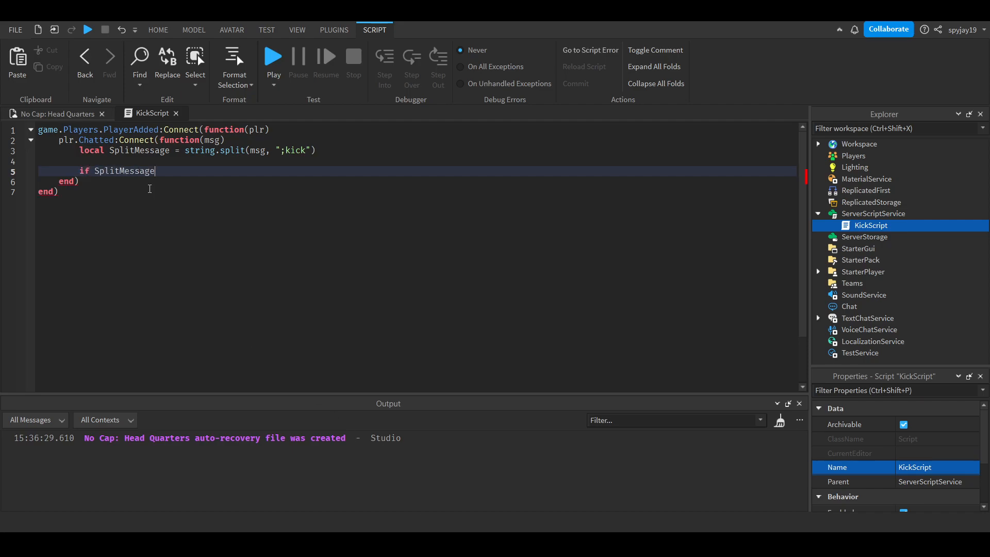
key("Backspace")
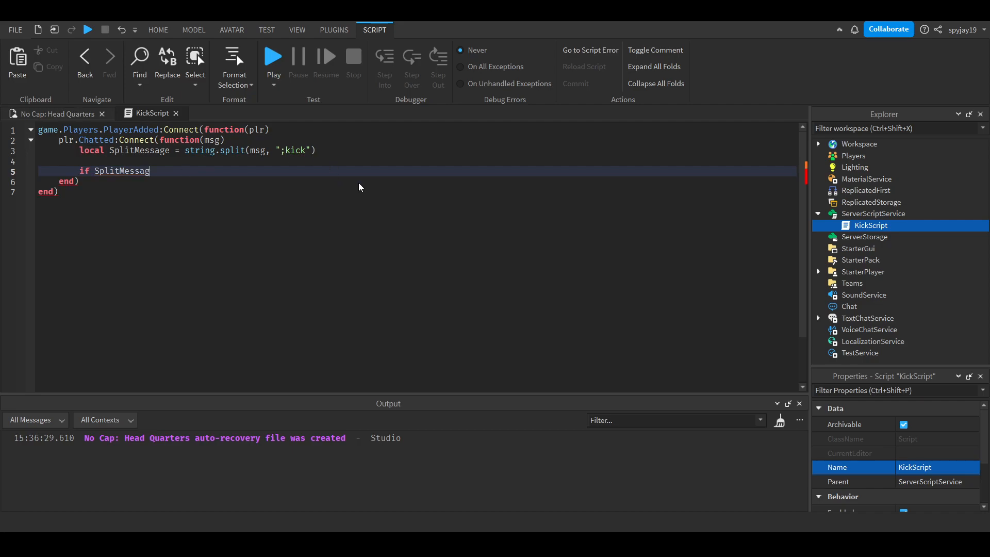
type("e")
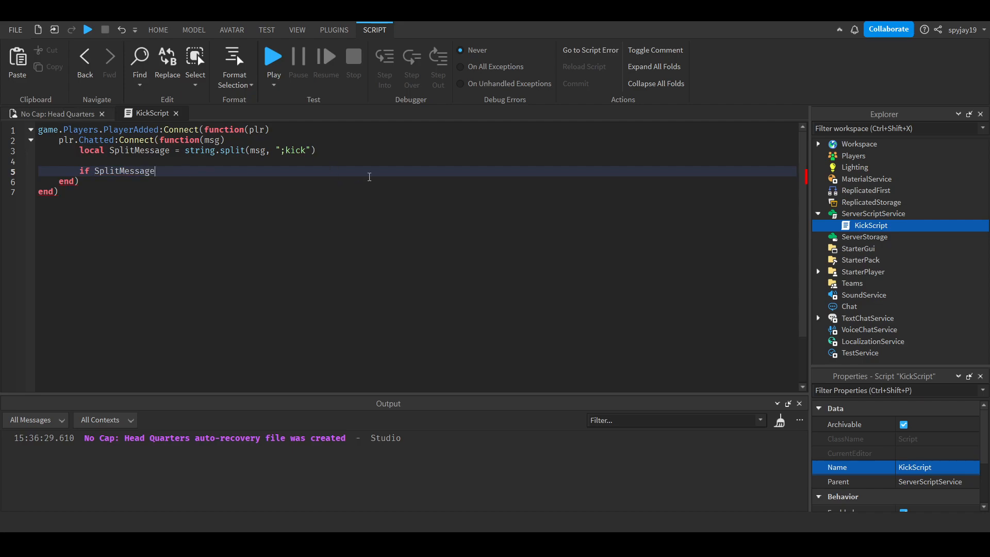
type("[]")
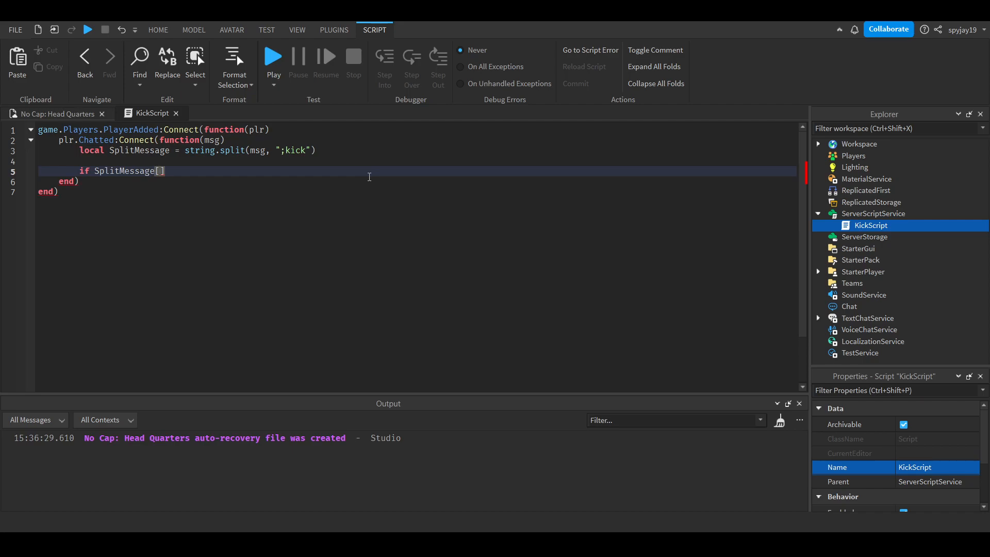
type("1")
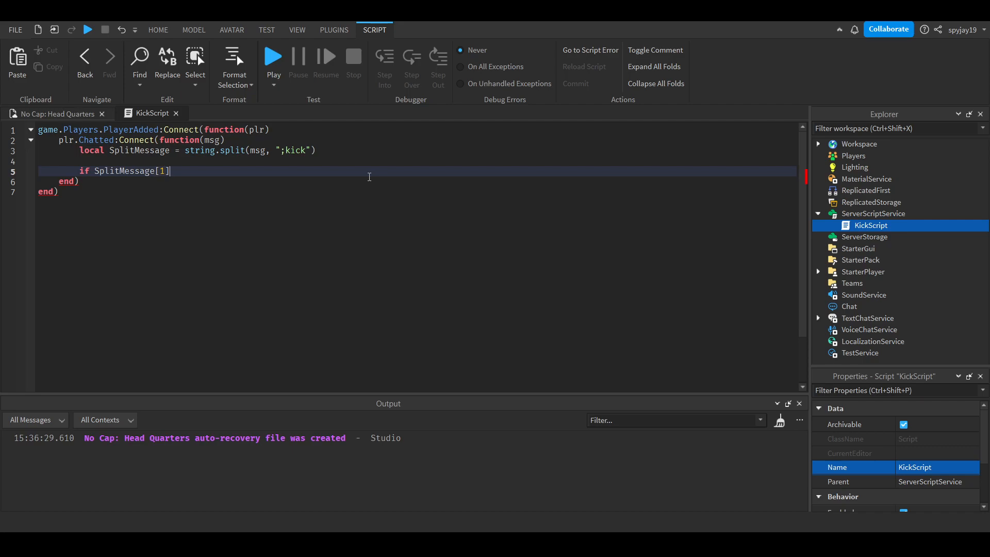
type("== \"\" then")
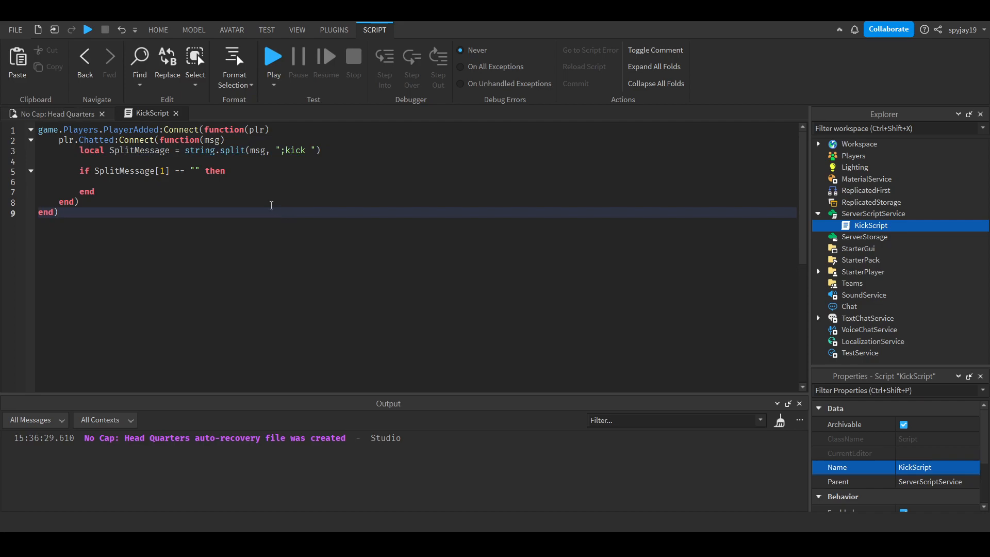
Step: Change the split string to ";kick " and clear the stray text inside the if block
type(";")
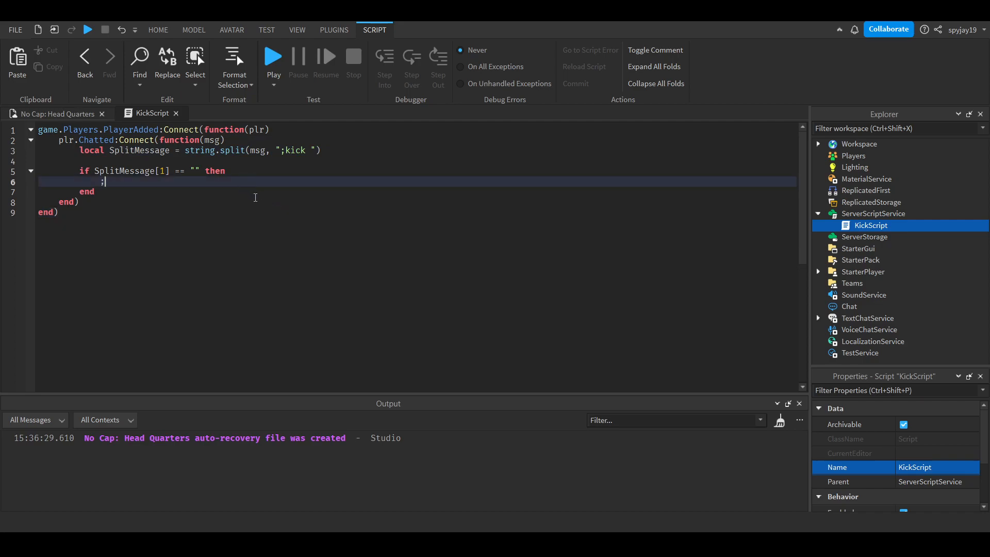
type("vkic")
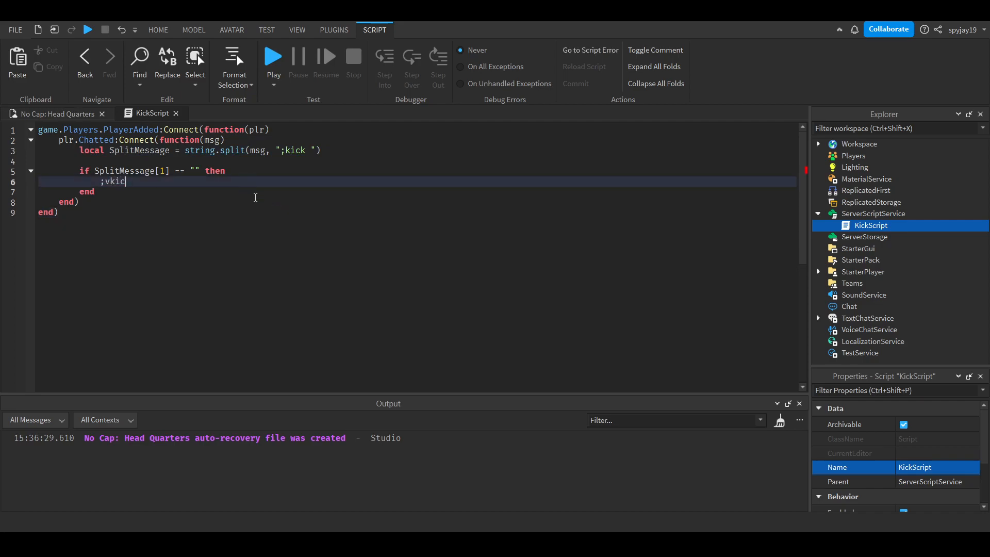
type("kick")
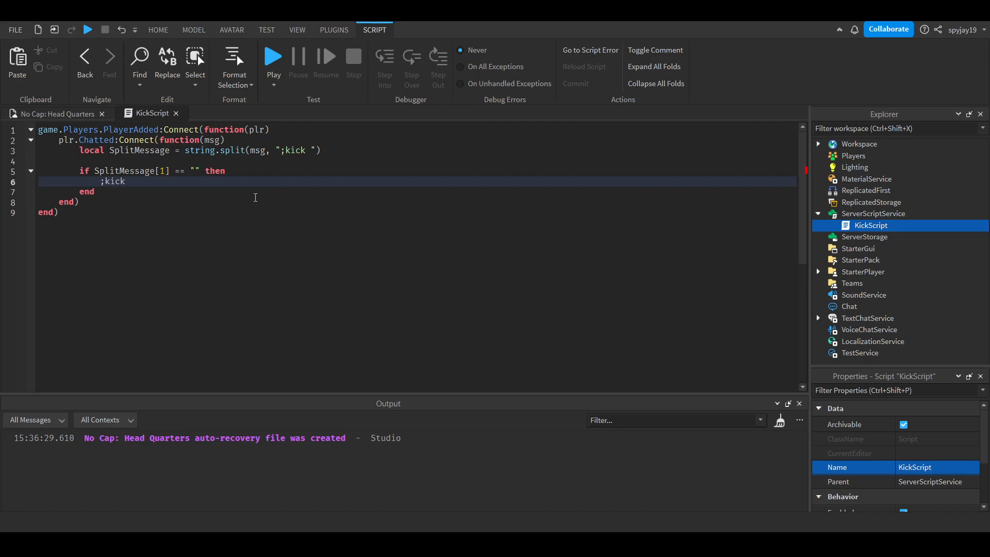
type("sspshd")
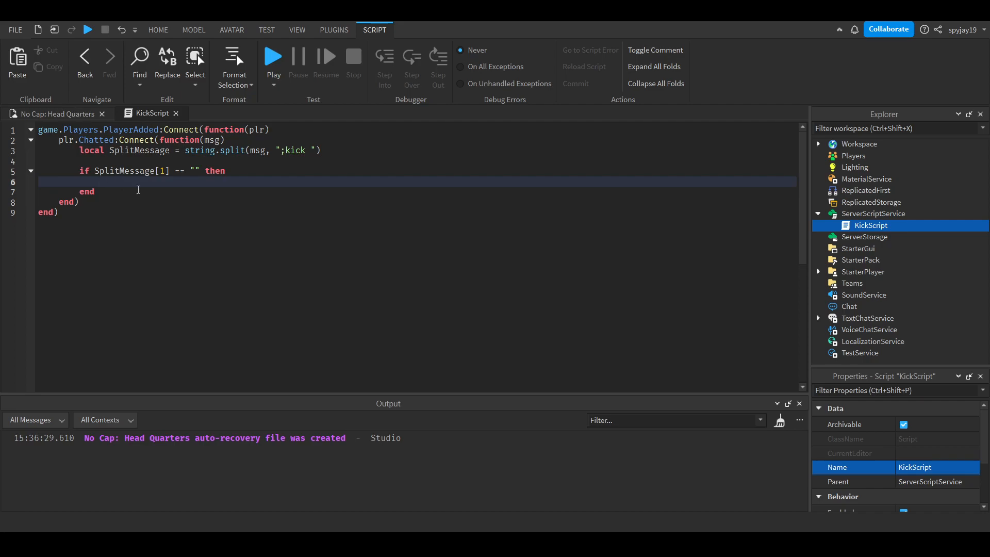
Step: Loop over game.Players:GetChildren() and check if v.Name == SplitMessage[2], fixing typos
type("for i,v")
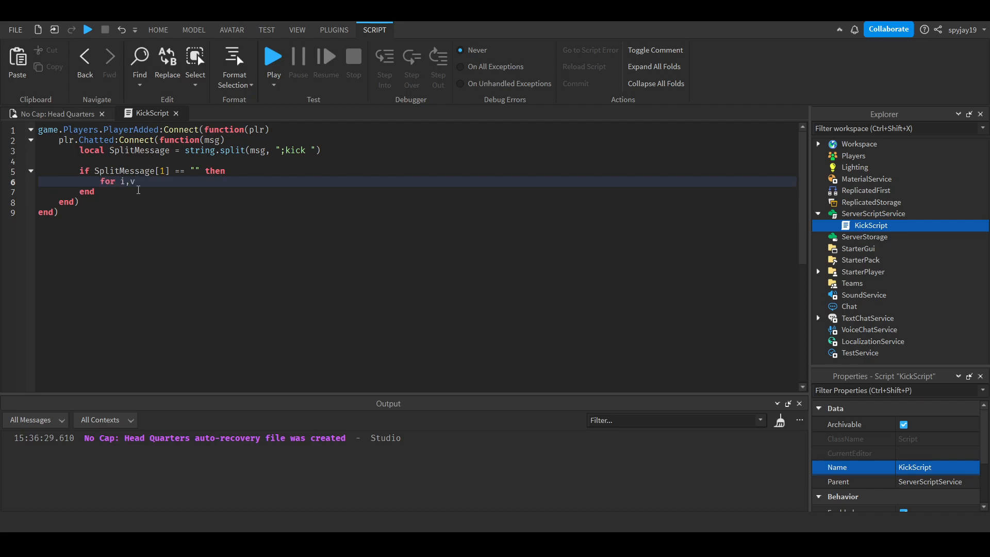
type("in pairs(game)")
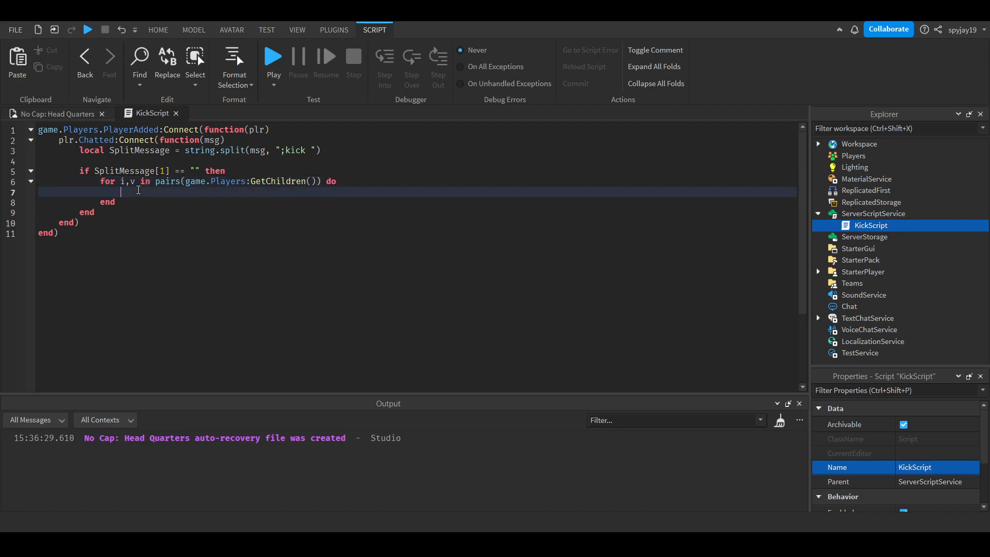
type("if v.")
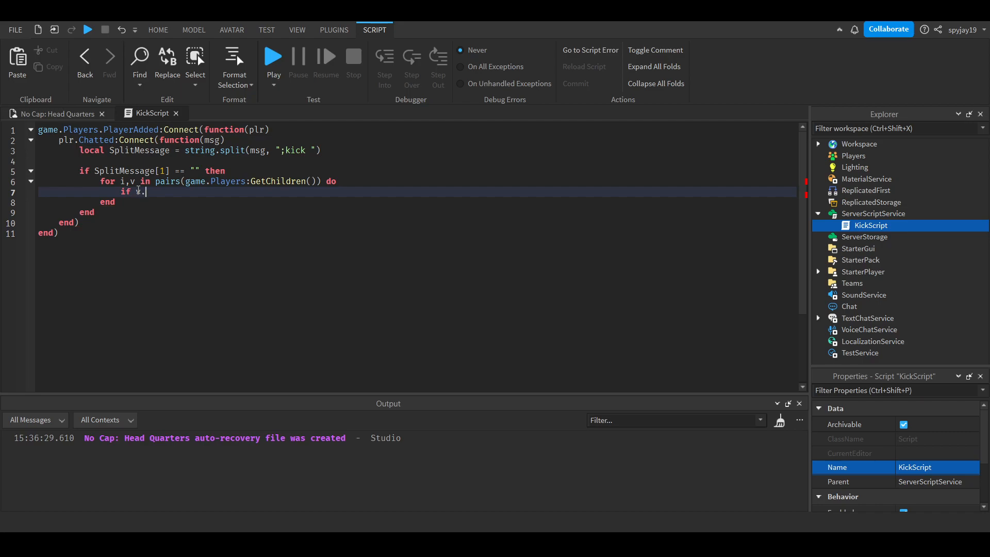
type("Name ==")
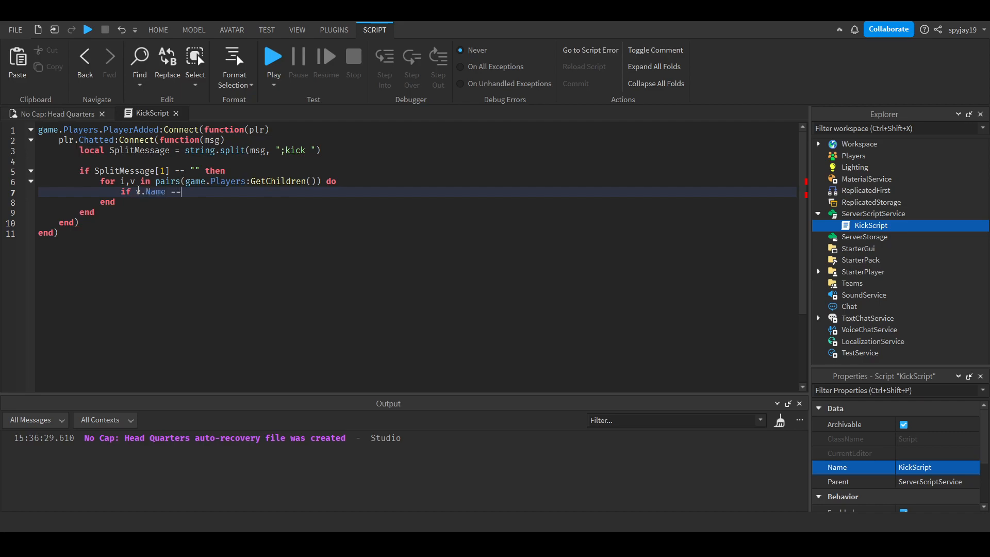
type("SplitMessage[2]")
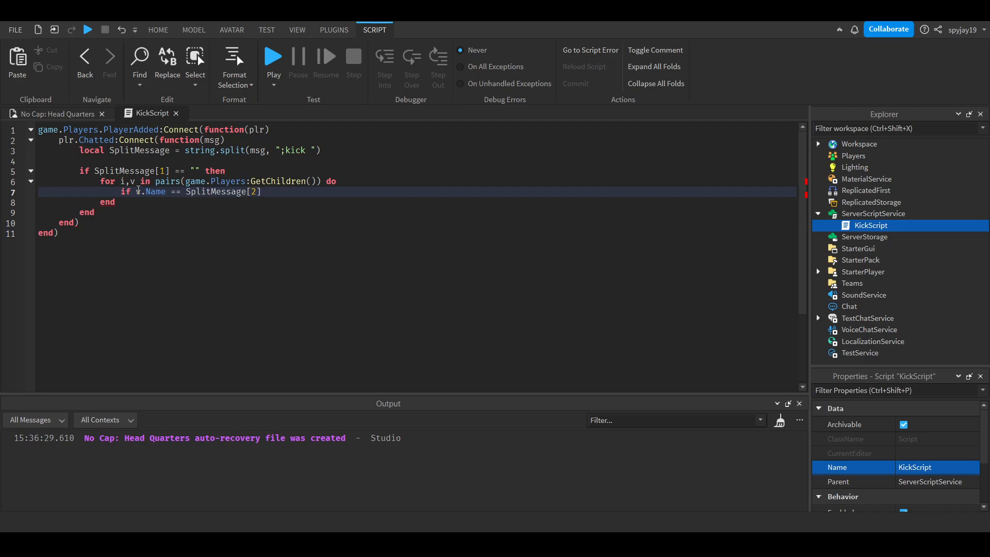
type("then")
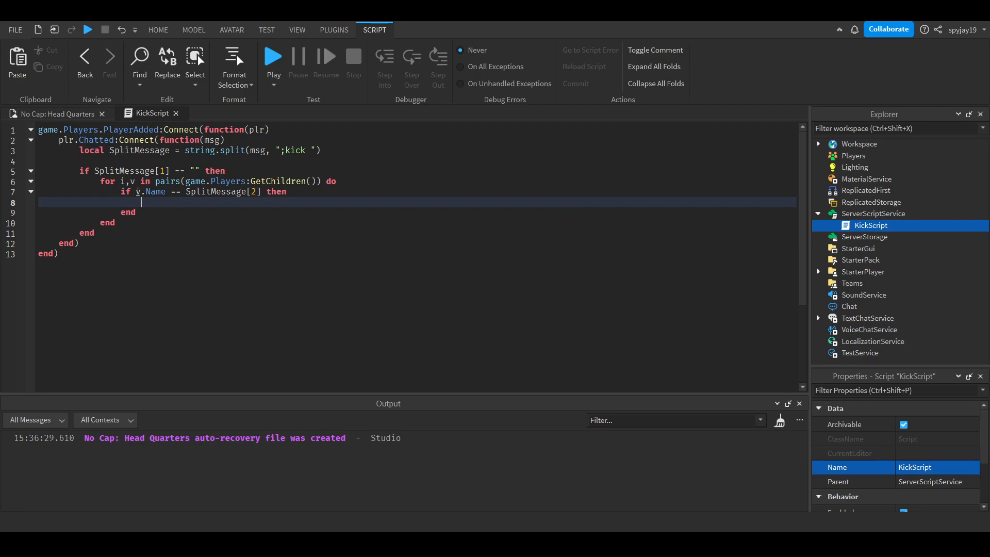
type(";vk")
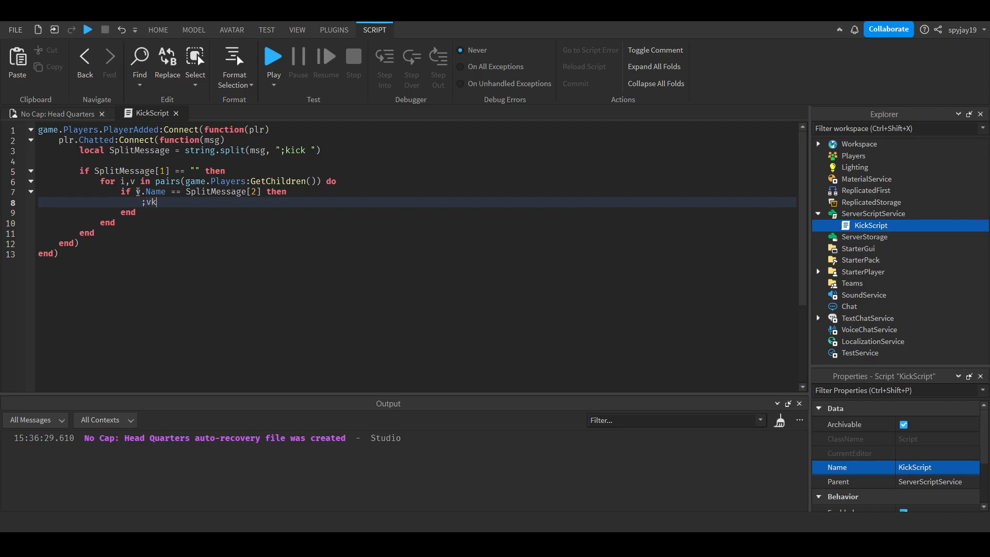
key("Backspace")
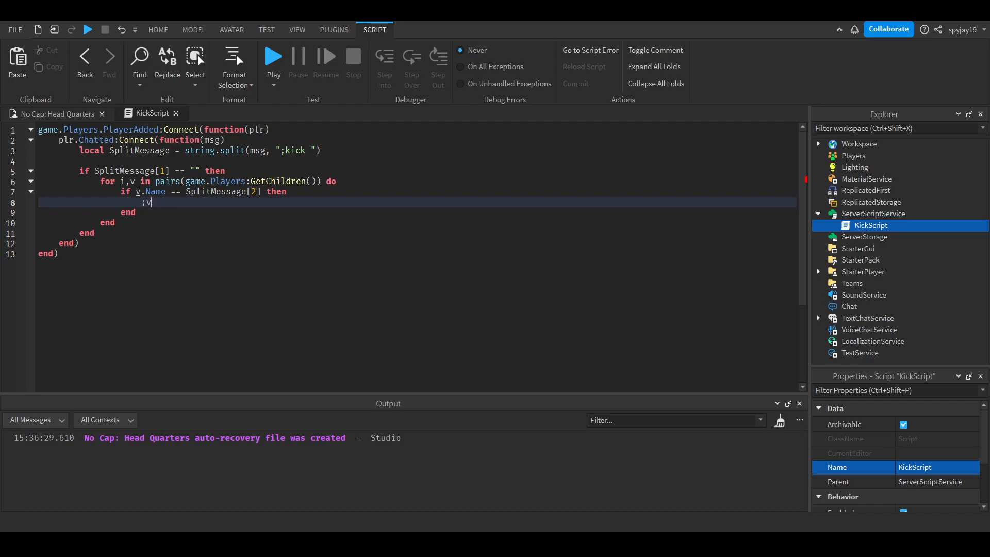
key("Backspace")
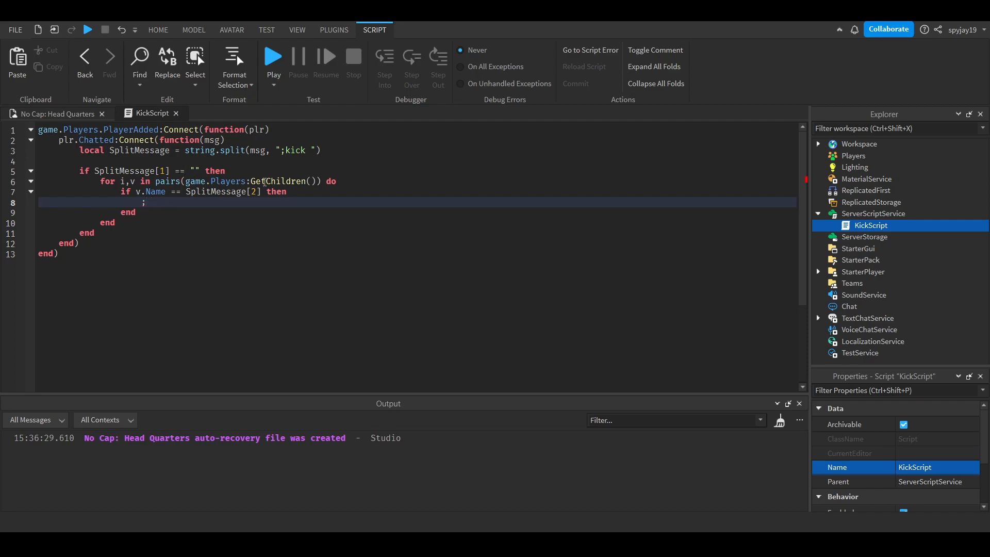
type("[2]")
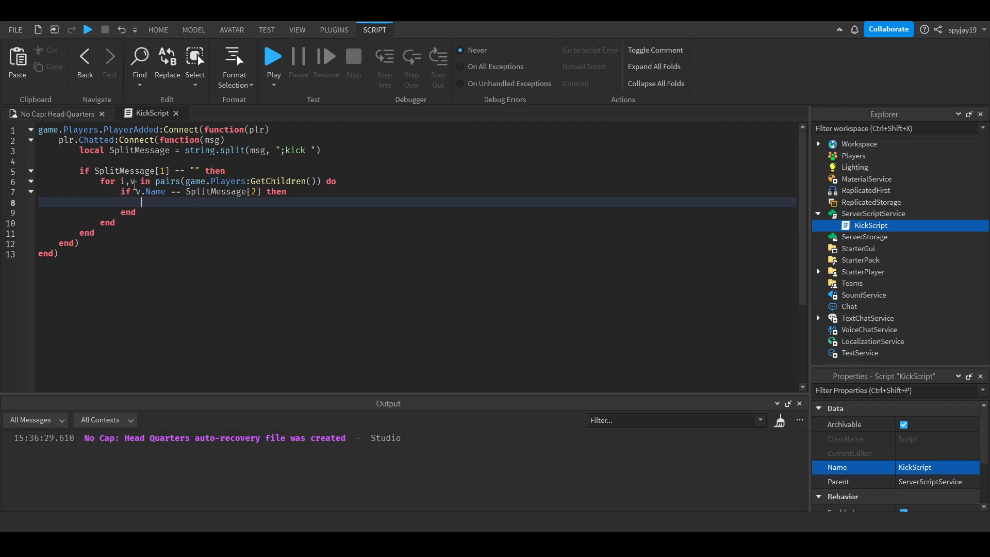
Step: Call v:kick() on the matching player and return to the No Cap: Head Quarters view
type("v;K")
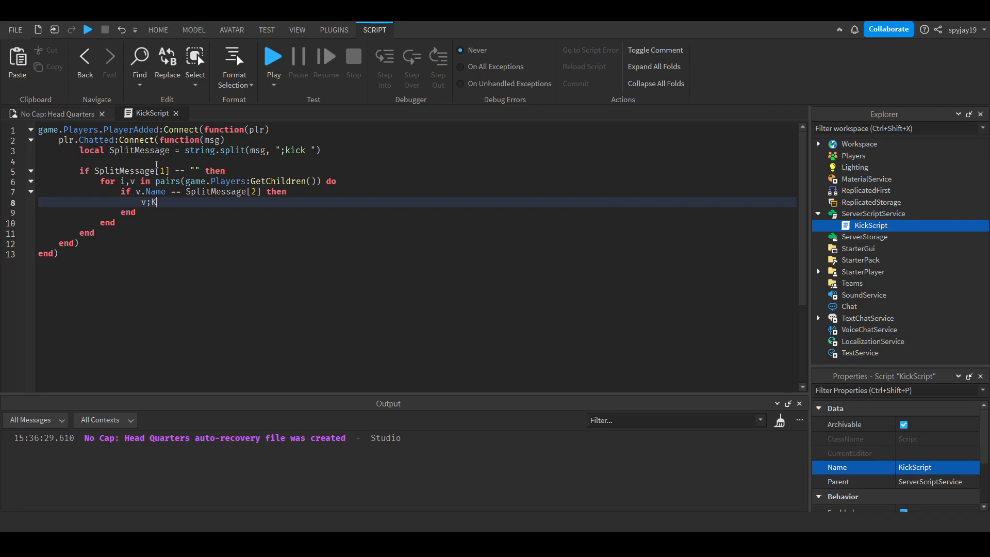
type("ick()")
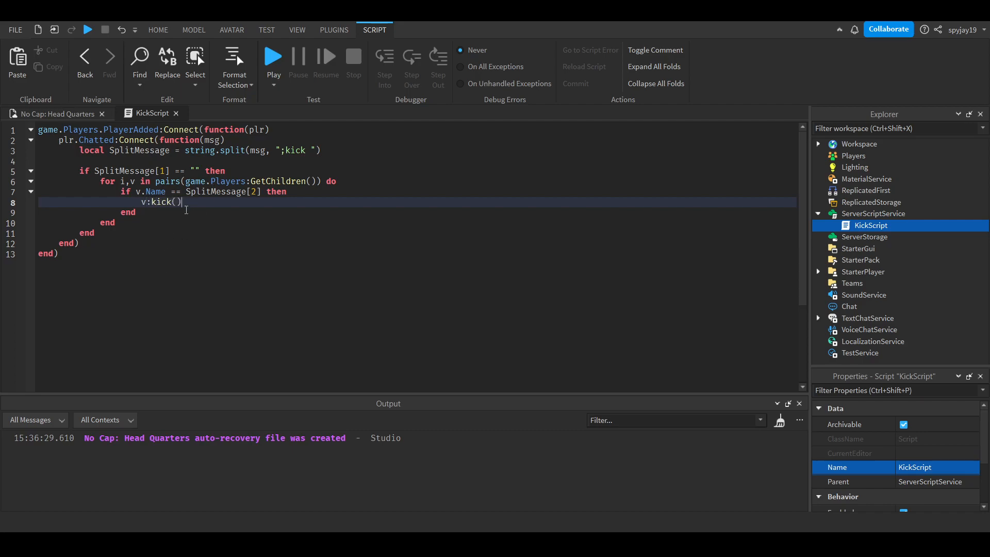
mouse_move(201, 202)
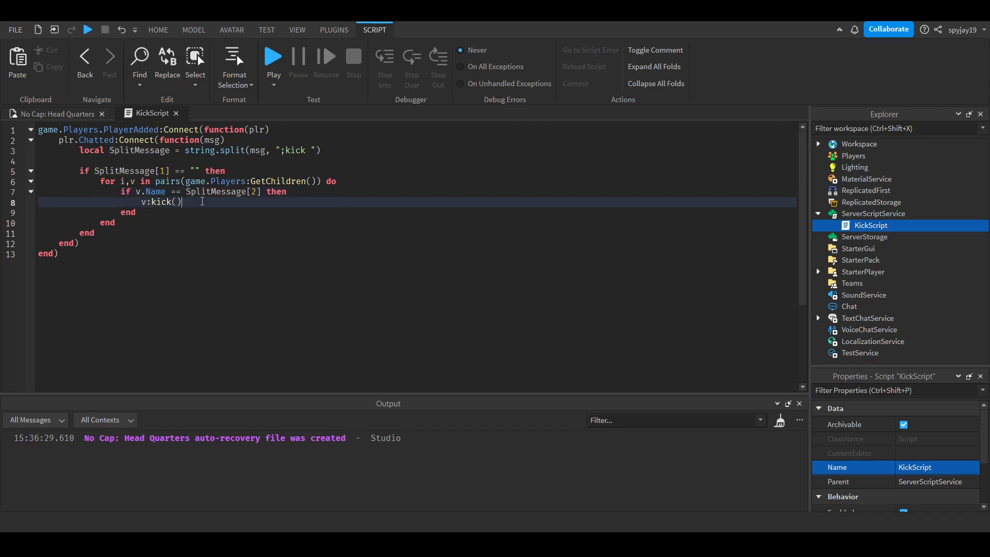
left_click(158, 30)
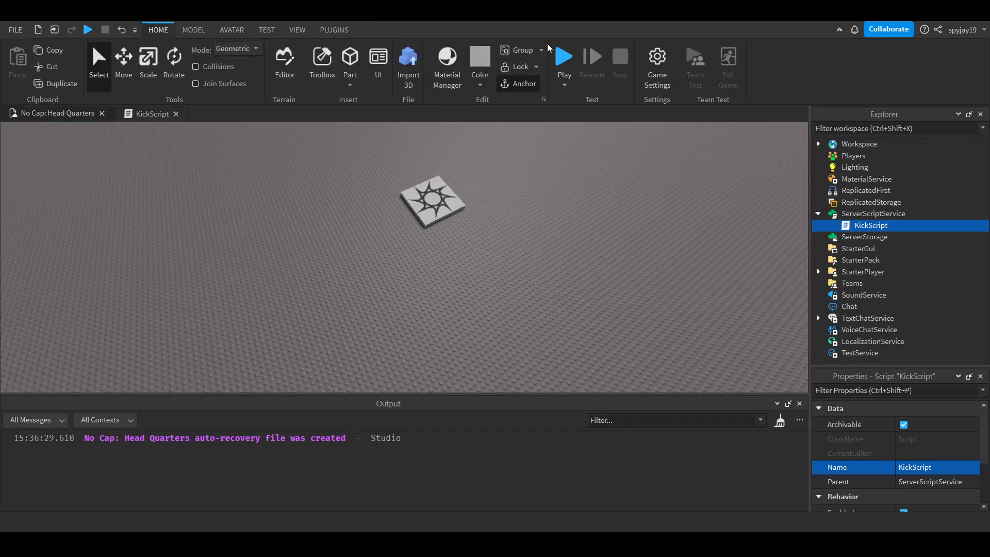
Step: Playtest by chatting ';kick spyjay19' to get kicked, then start another test
left_click(562, 57)
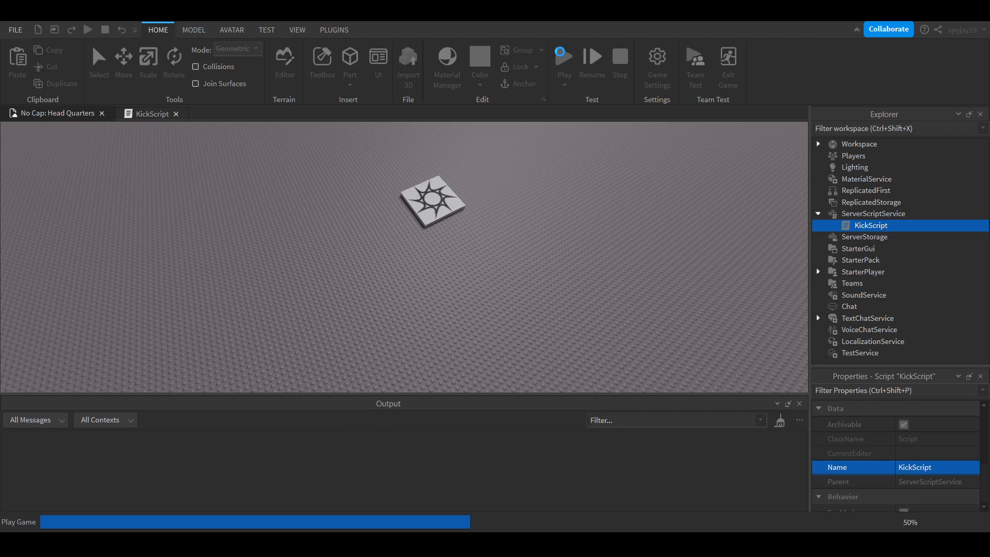
left_click(562, 57)
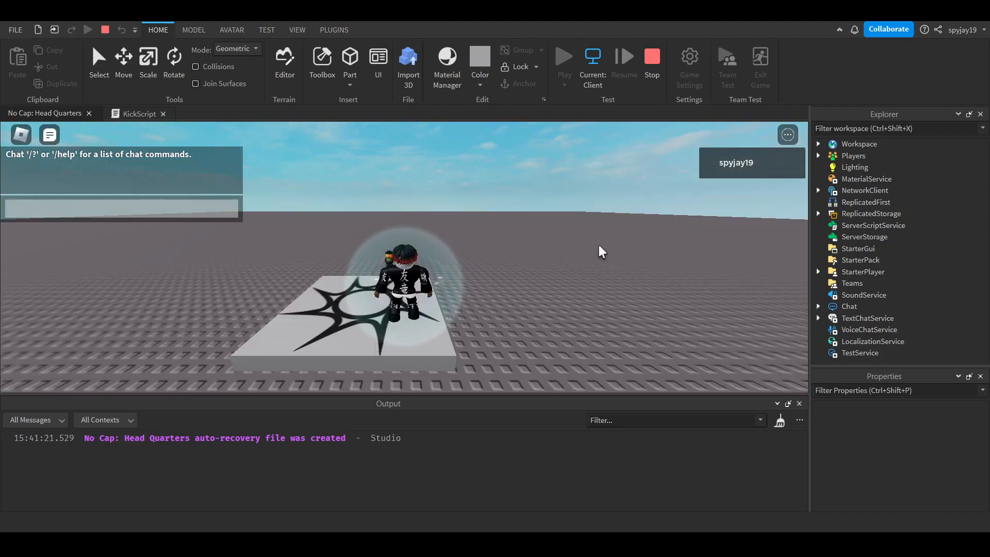
type(";kick")
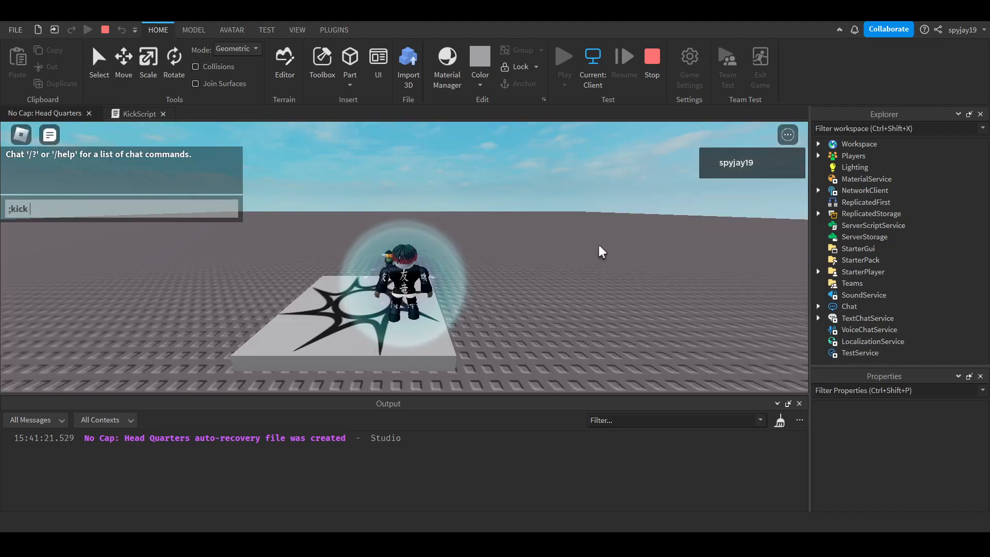
type("spyjay19")
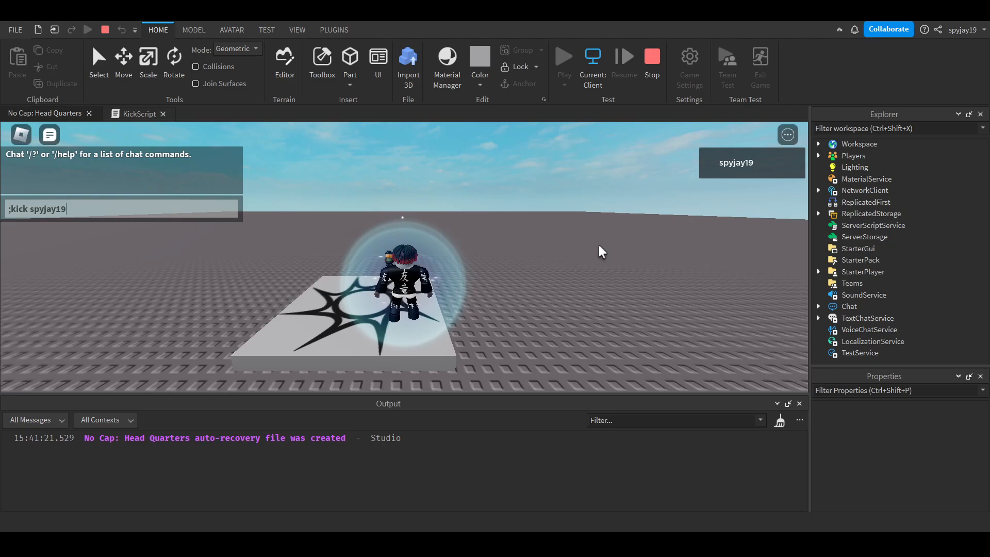
key("Return")
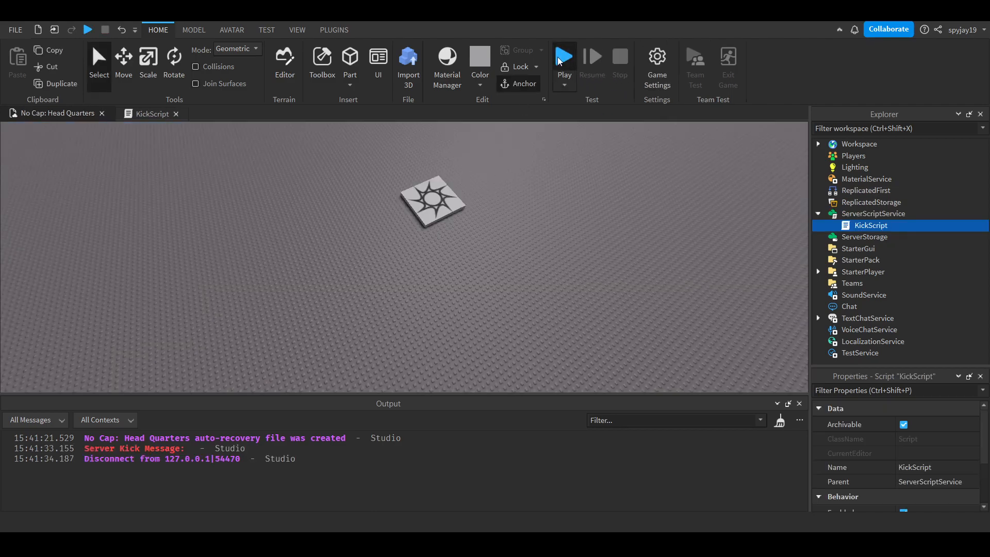
left_click(563, 56)
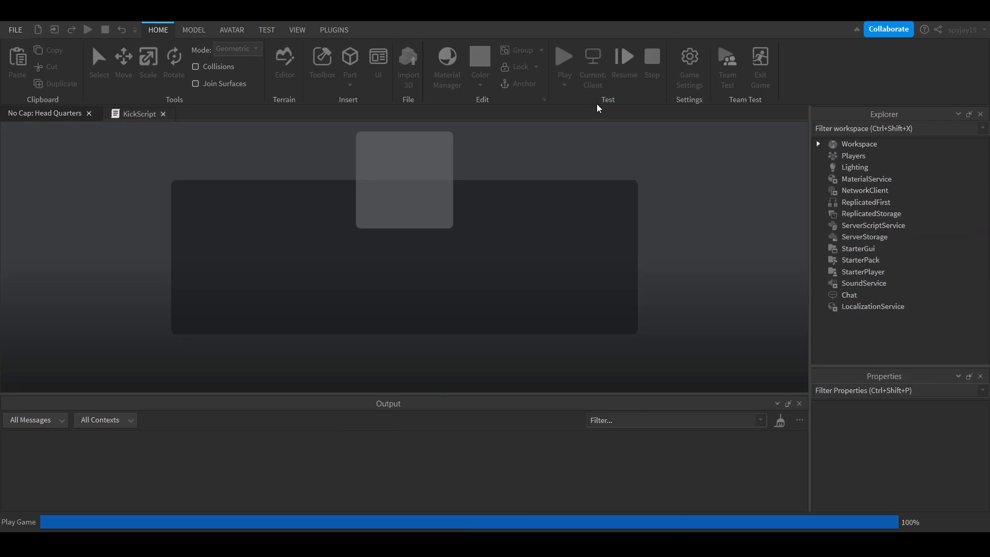
left_click(563, 57)
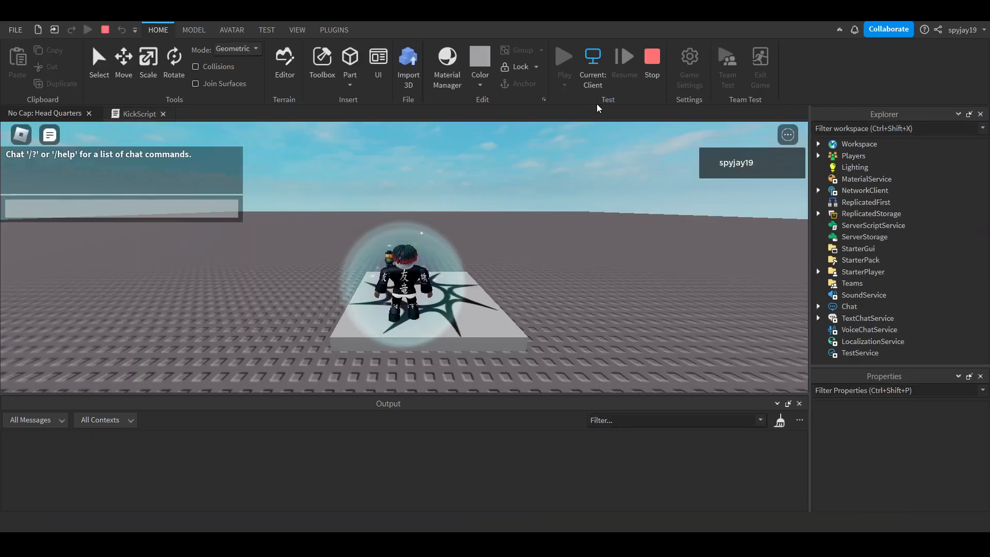
type("kick spyjay19")
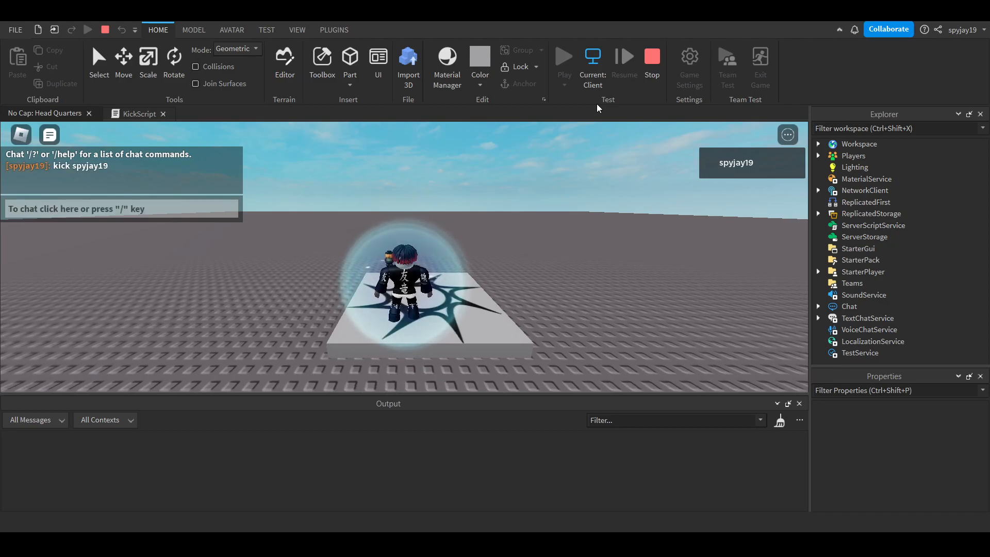
type("sdosd")
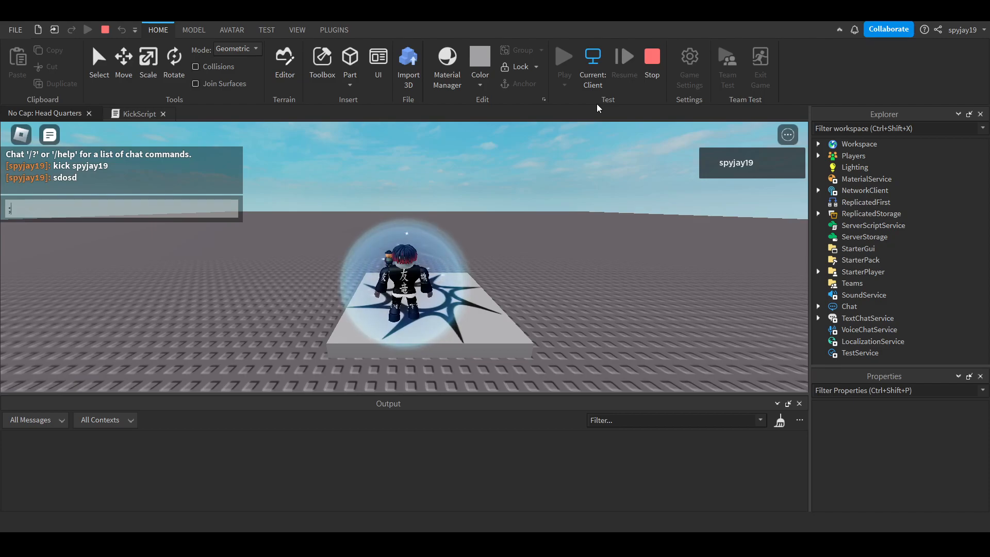
type("kick spyjy")
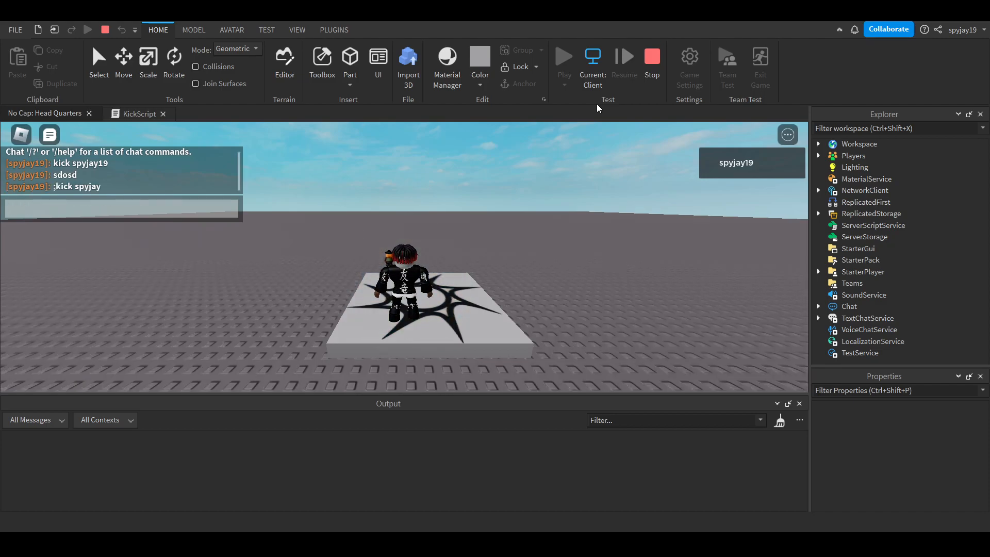
type(";kick")
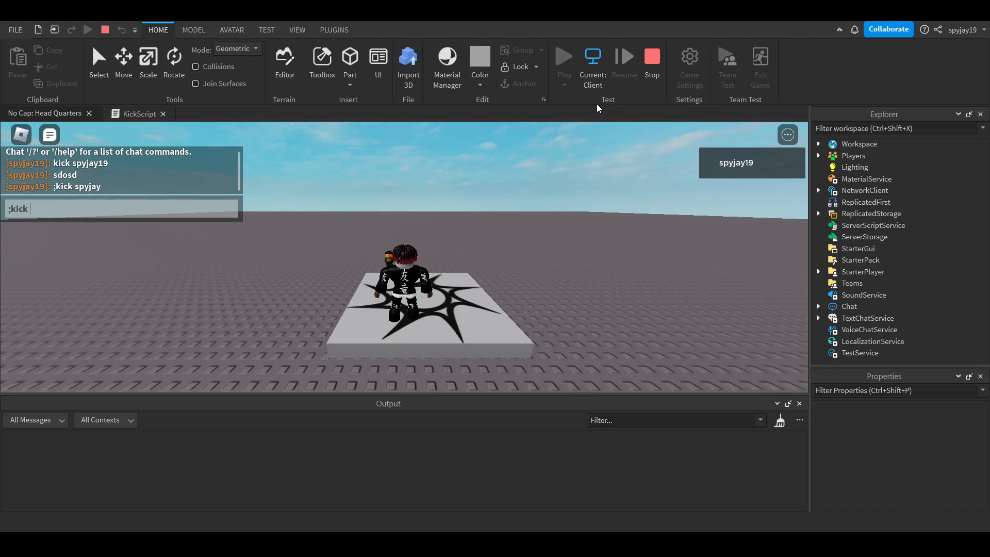
type("spy")
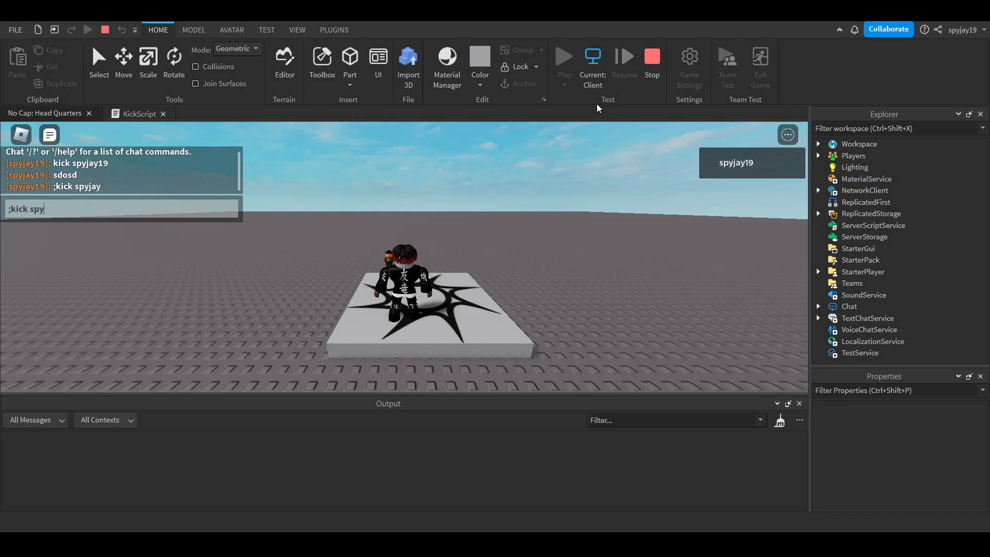